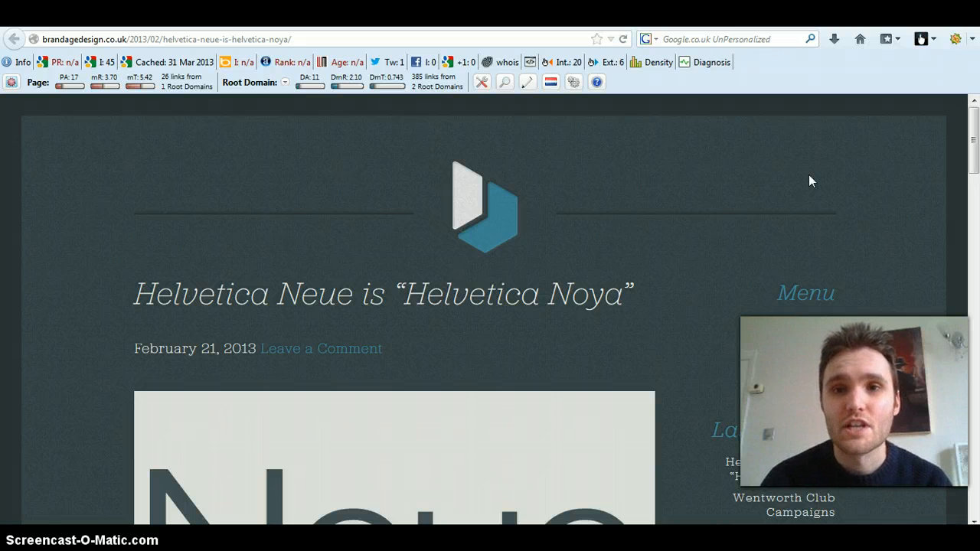
mouse_move(516, 122)
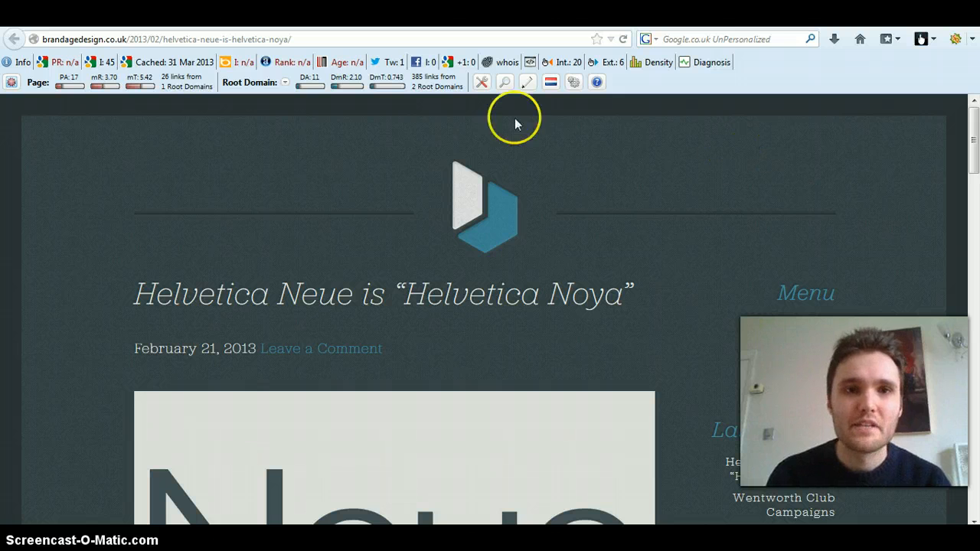
mouse_move(713, 168)
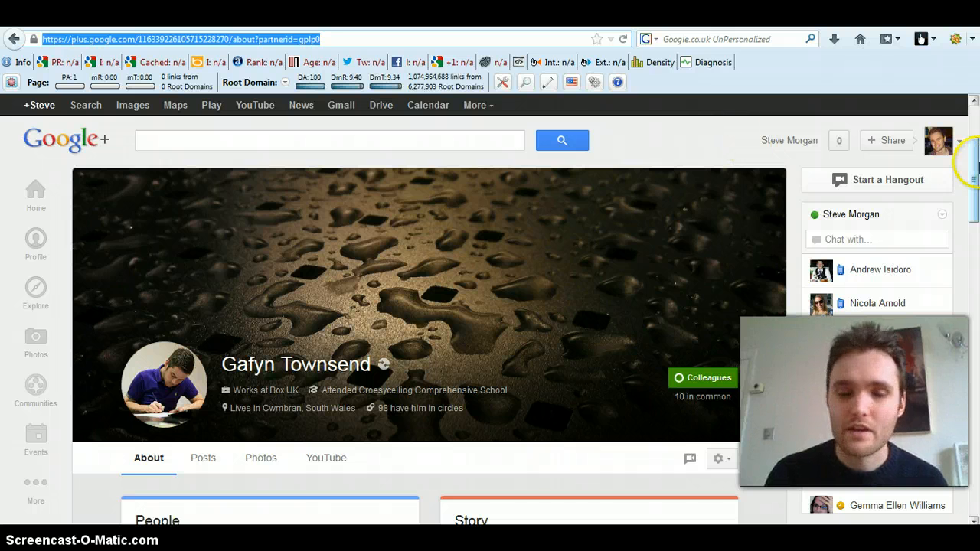
- Scroll the Google+ About page down to the Links and Contributor to BrandAge Design section
scroll("down", 3)
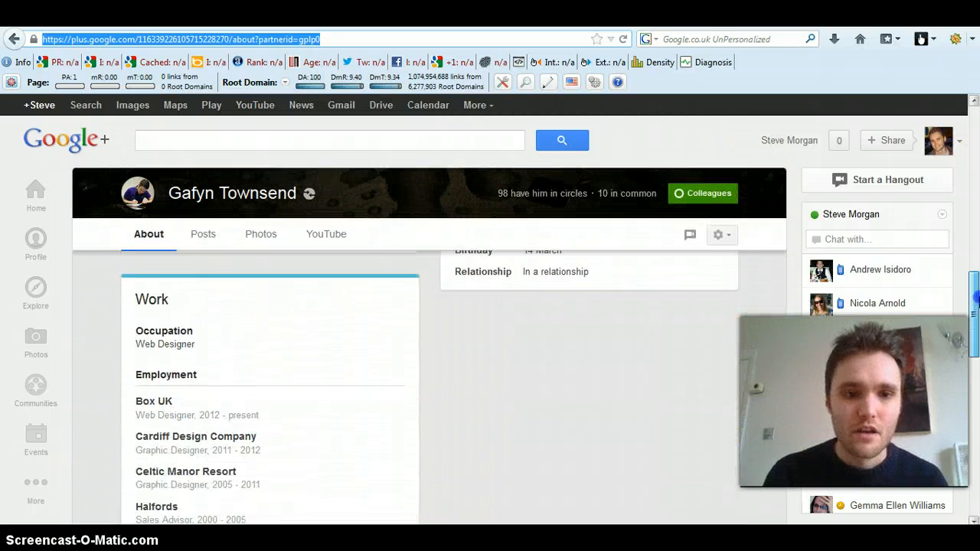
scroll("down", 3)
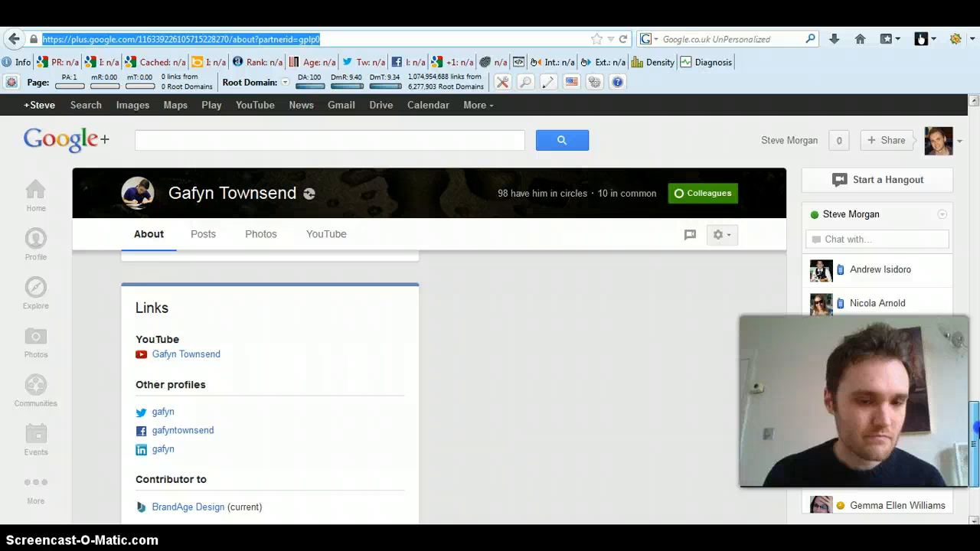
scroll("down", 3)
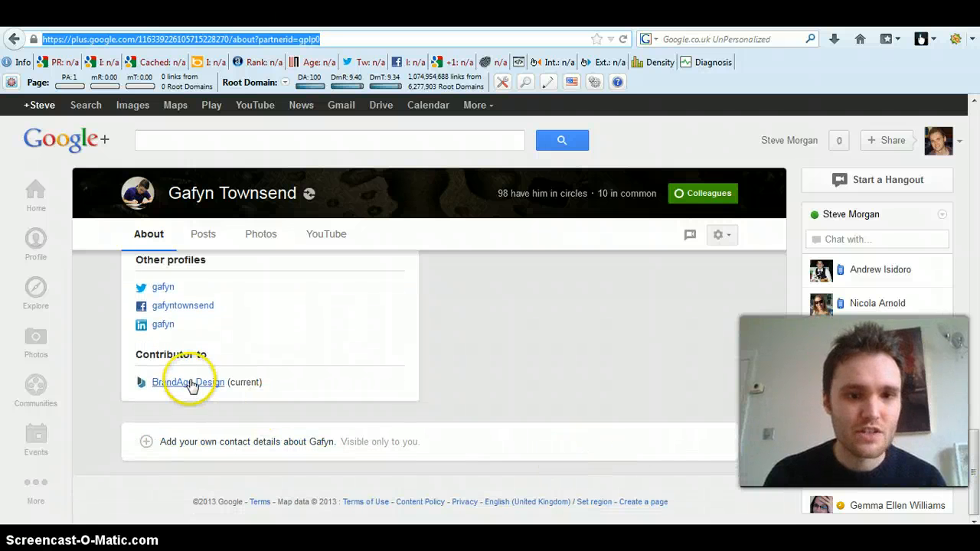
mouse_move(202, 361)
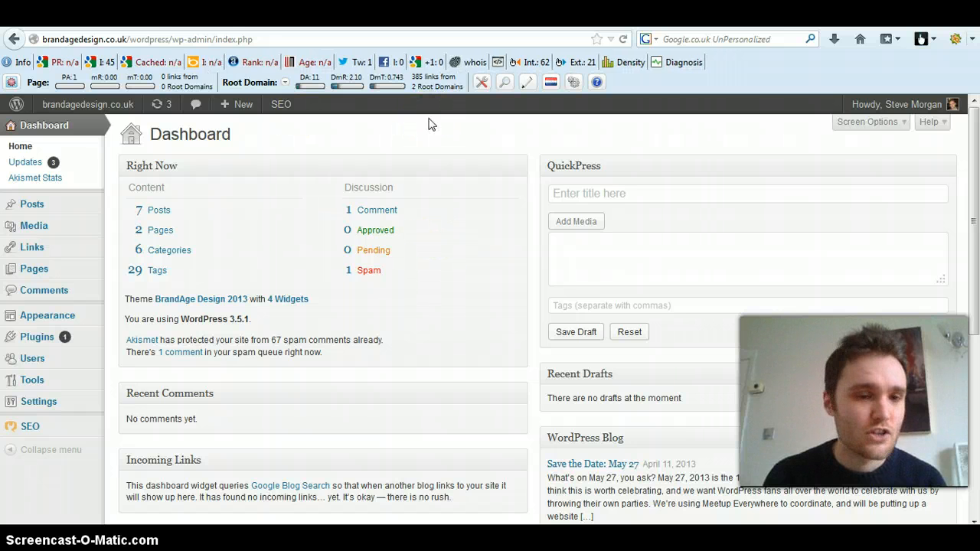
- Go to the SEO plugin's Dashboard settings from the WordPress admin sidebar
left_click(30, 429)
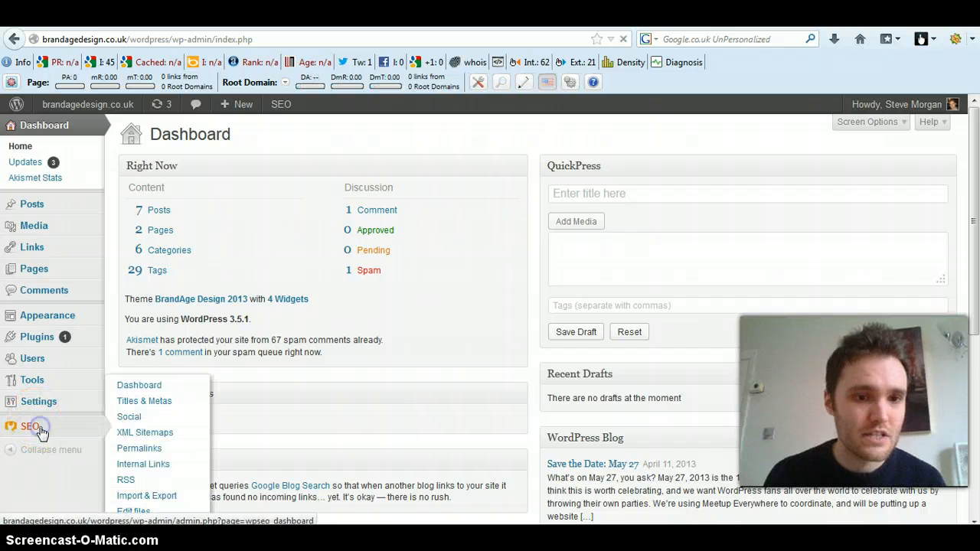
left_click(138, 386)
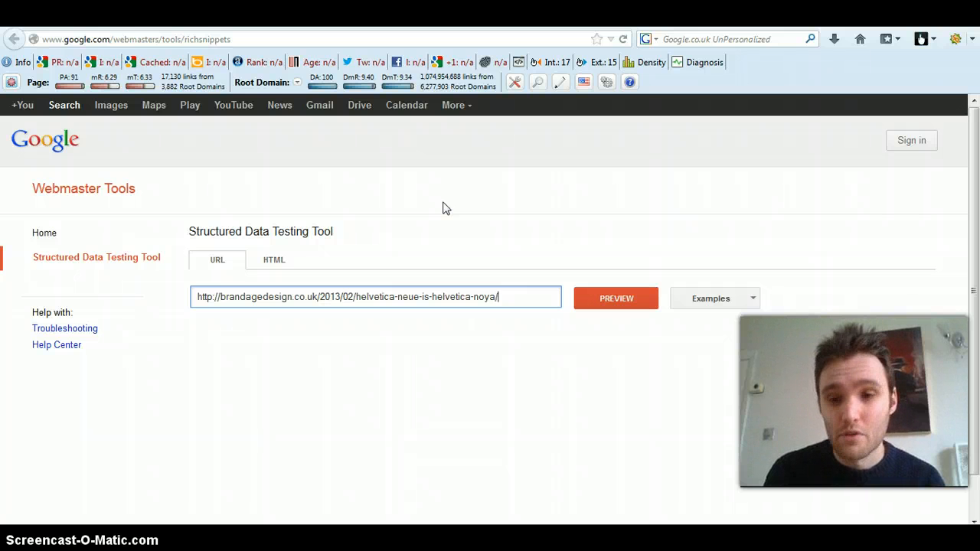
- Preview the Helvetica Neue post URL and select the 'no authorship markup' result message
left_click(615, 299)
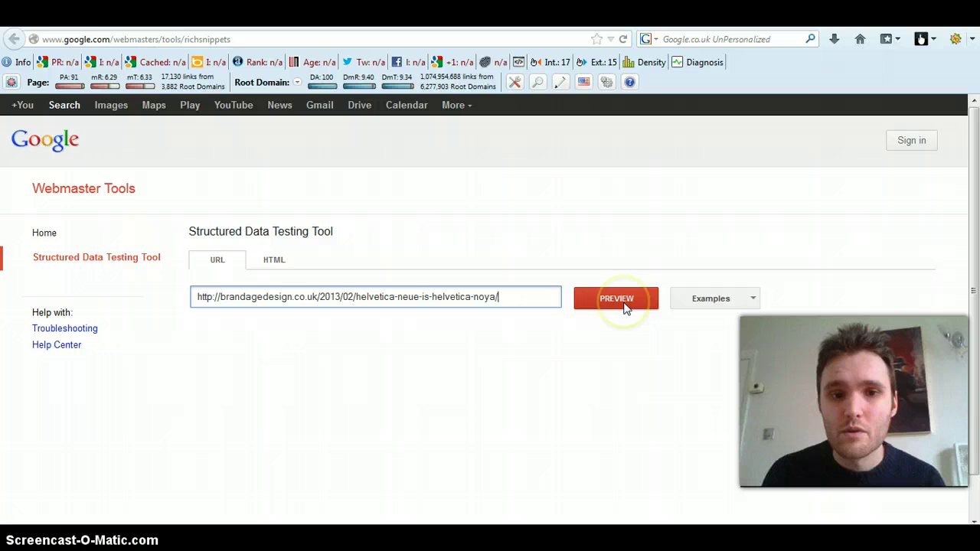
left_click(616, 298)
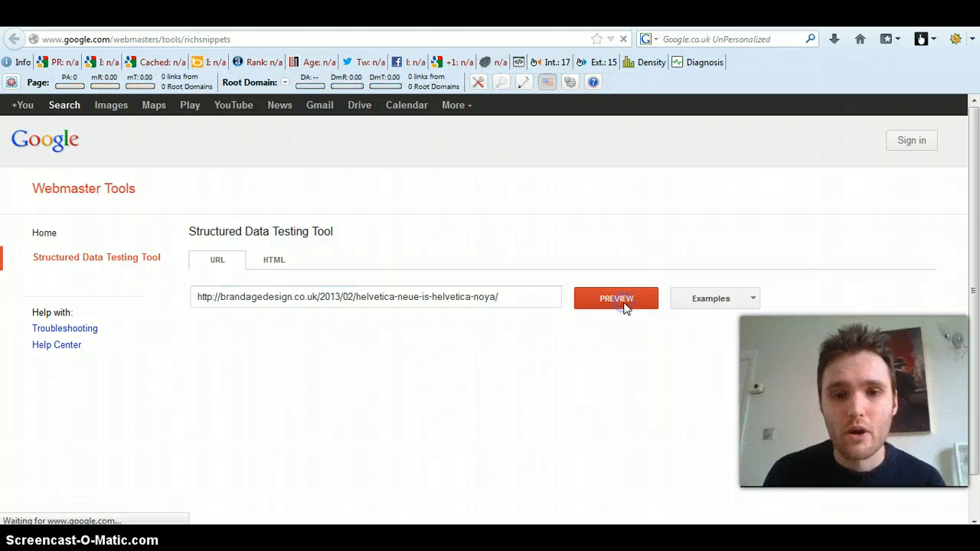
left_click(616, 299)
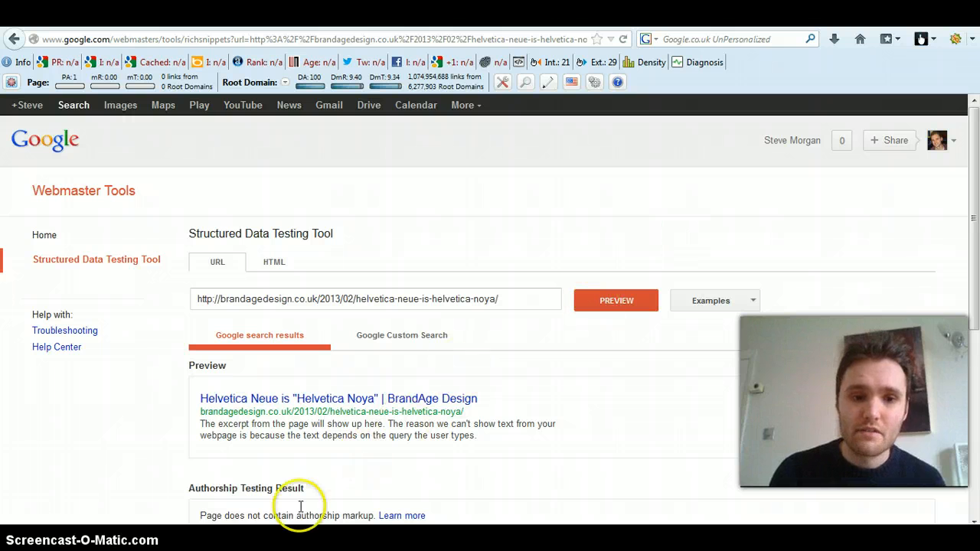
triple_click(303, 516)
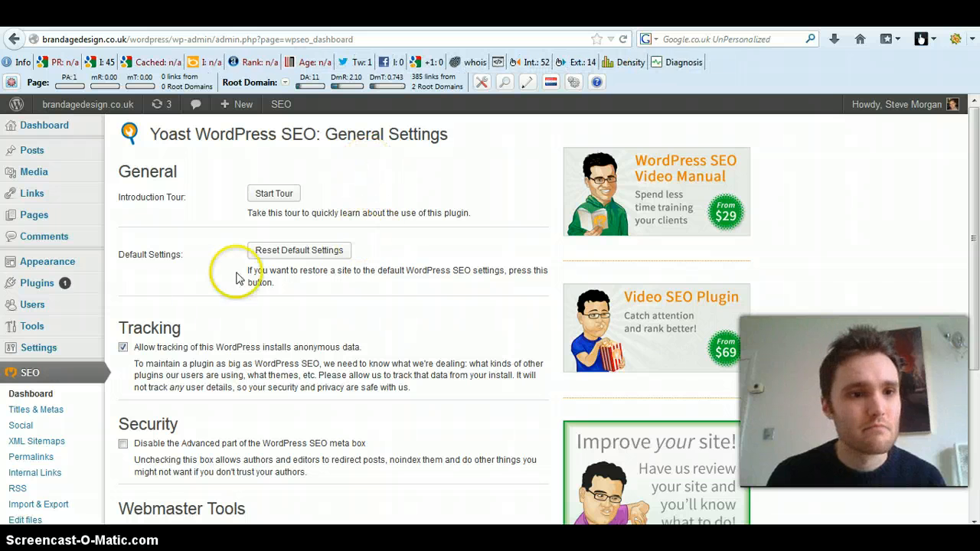
mouse_move(33, 305)
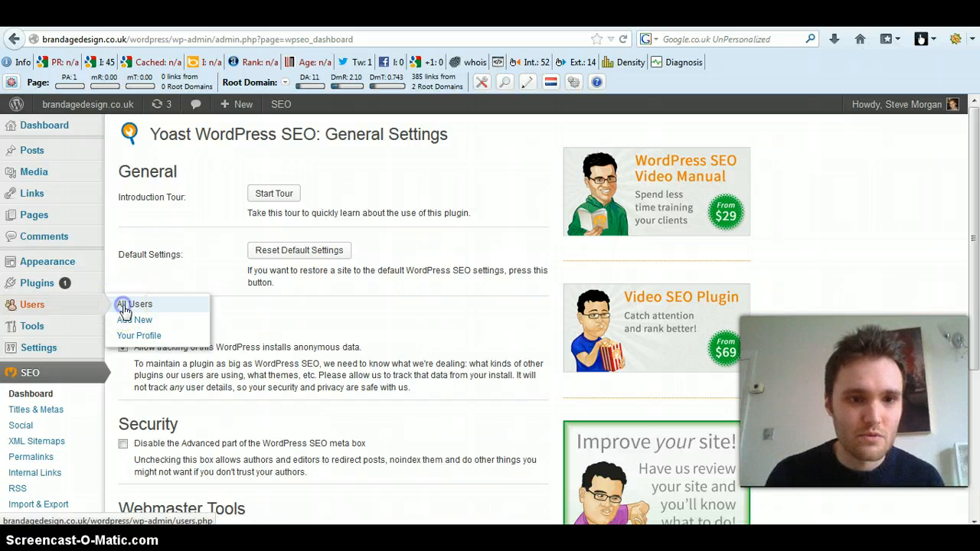
- Edit the first user's profile, add the Google+ URL ending in ?rel=author, and update the user
left_click(135, 304)
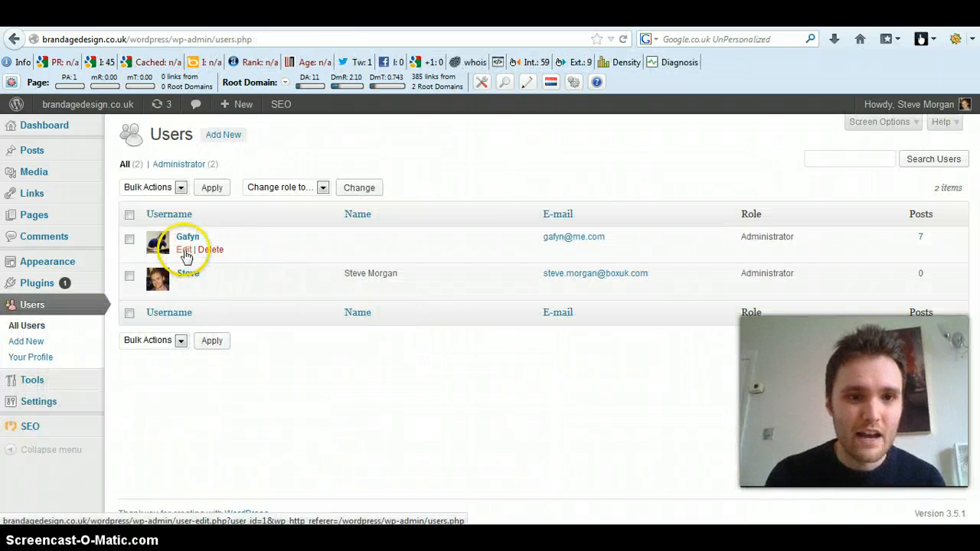
left_click(184, 249)
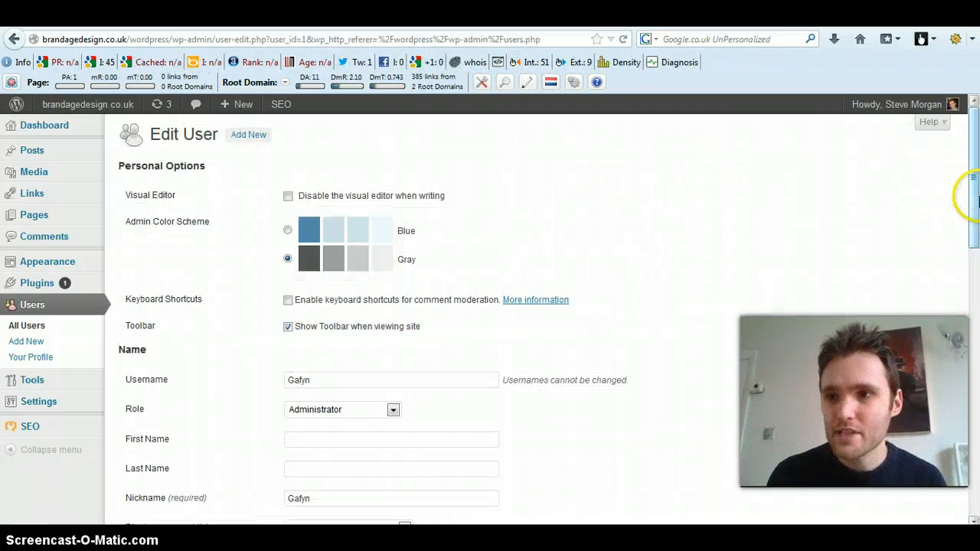
scroll("down", 3)
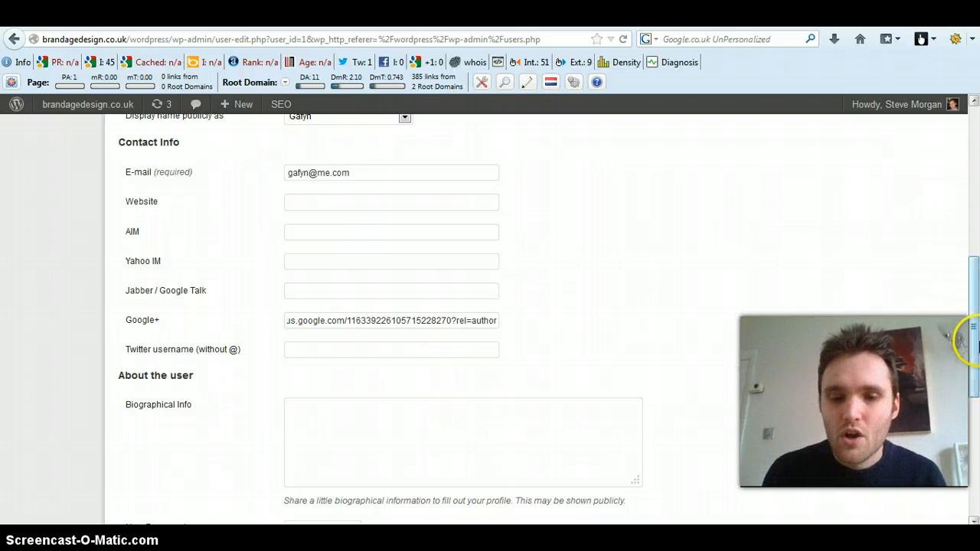
scroll("down", 3)
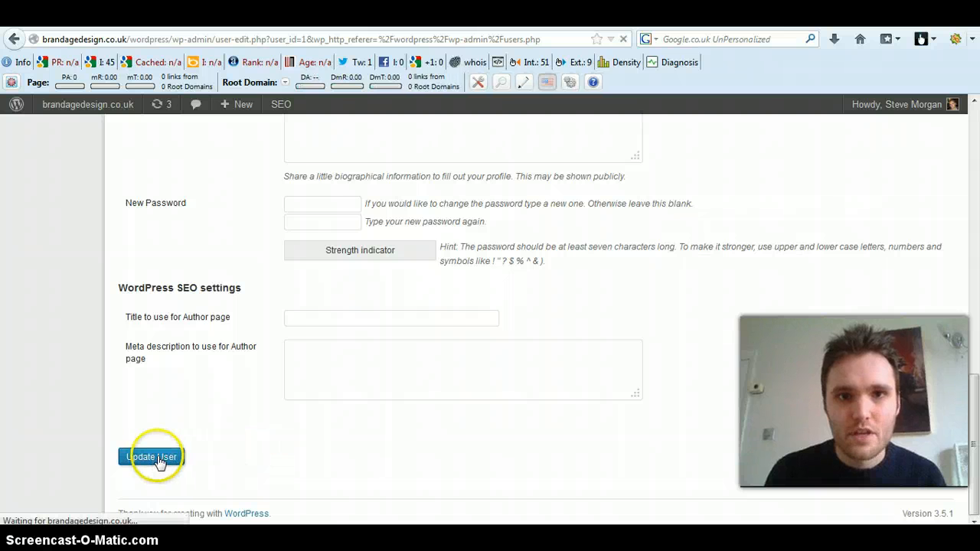
left_click(160, 457)
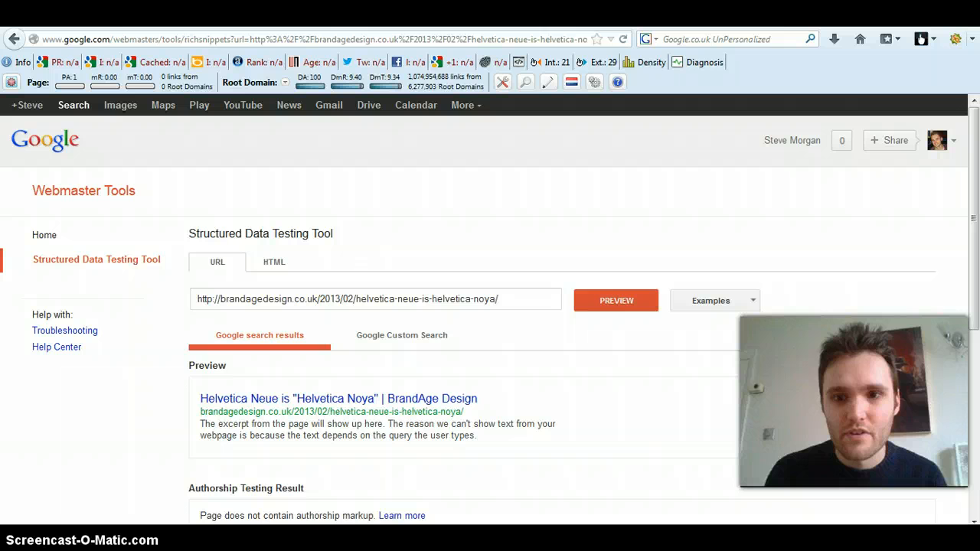
- Re-run Preview on the Helvetica Neue post URL to check authorship markup again
left_click(628, 300)
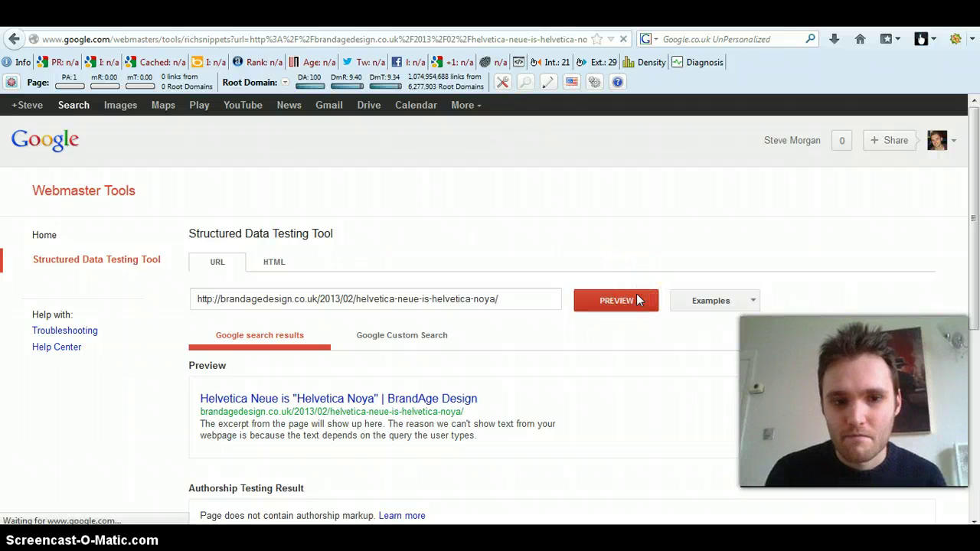
left_click(616, 301)
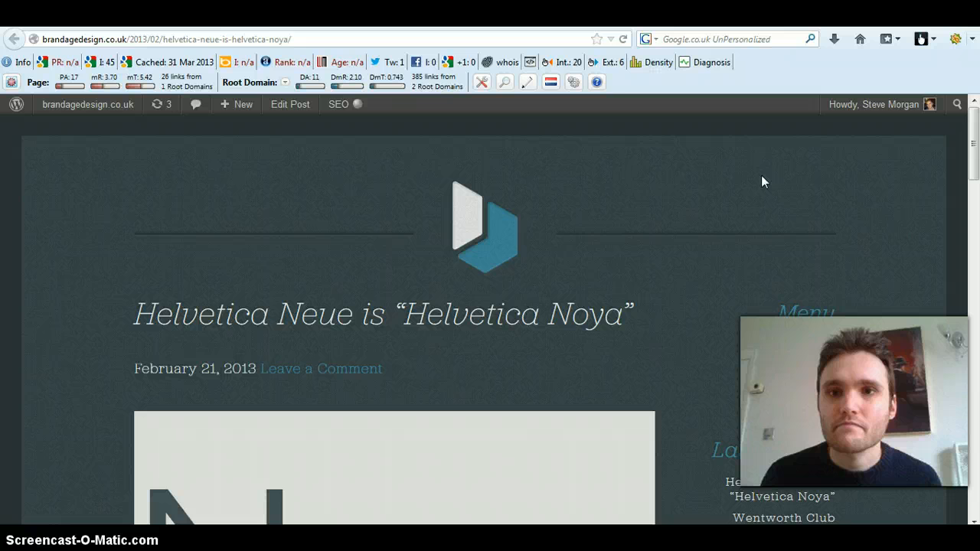
- Refresh the live Helvetica Neue blog post page in Firefox
left_click(516, 61)
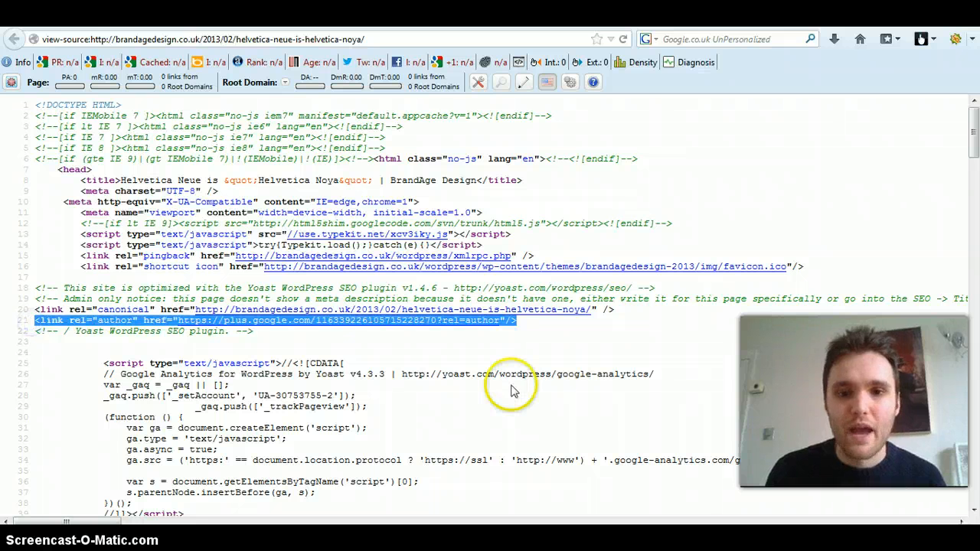
mouse_move(640, 350)
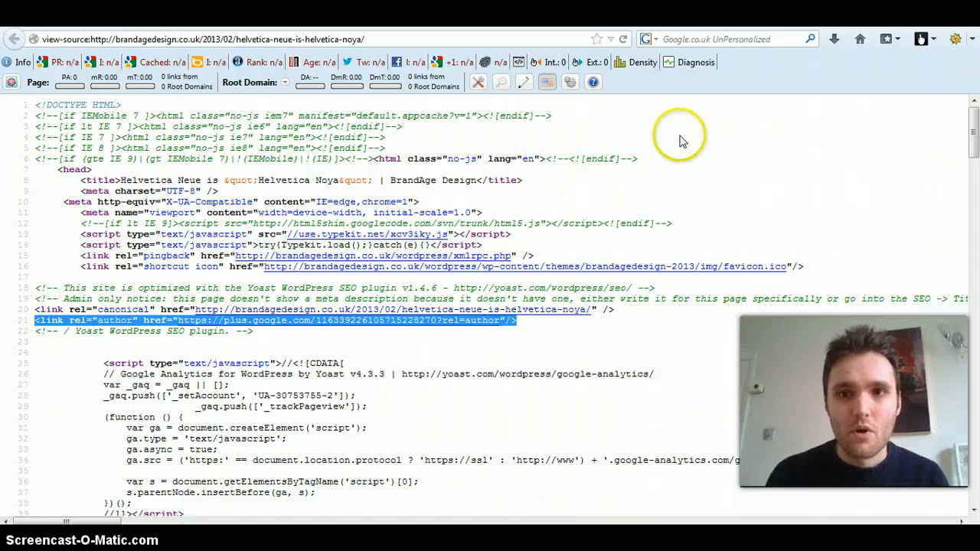
mouse_move(743, 291)
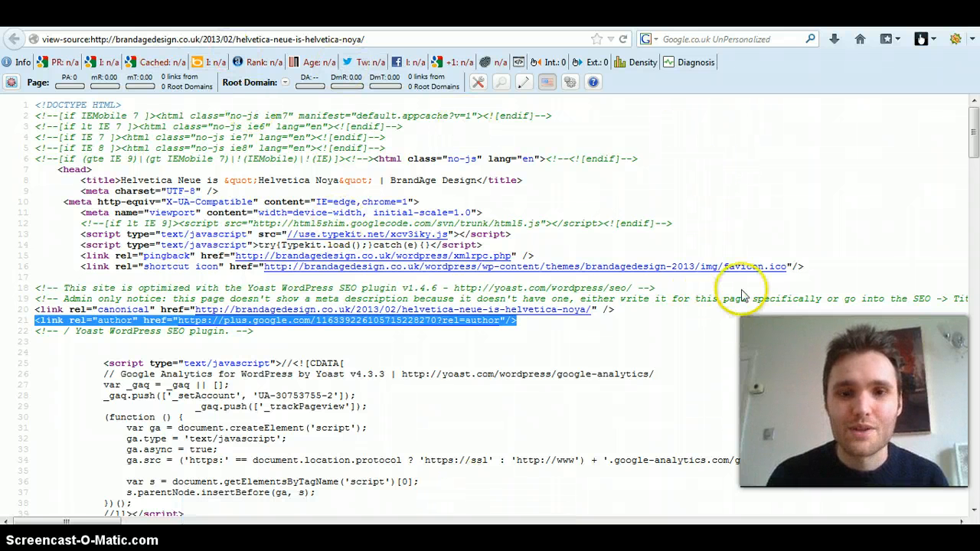